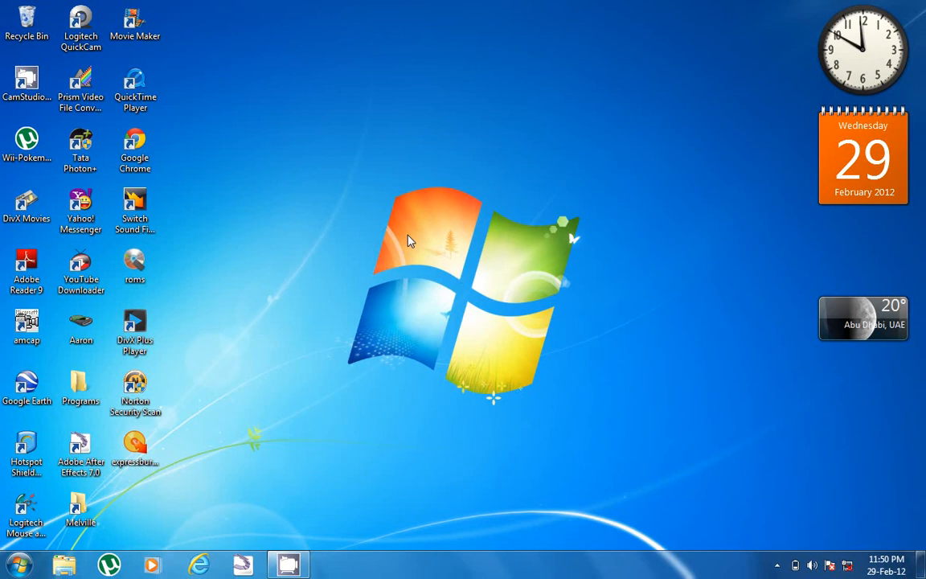
{"action": "mouse_move", "coordinate": [394, 396]}
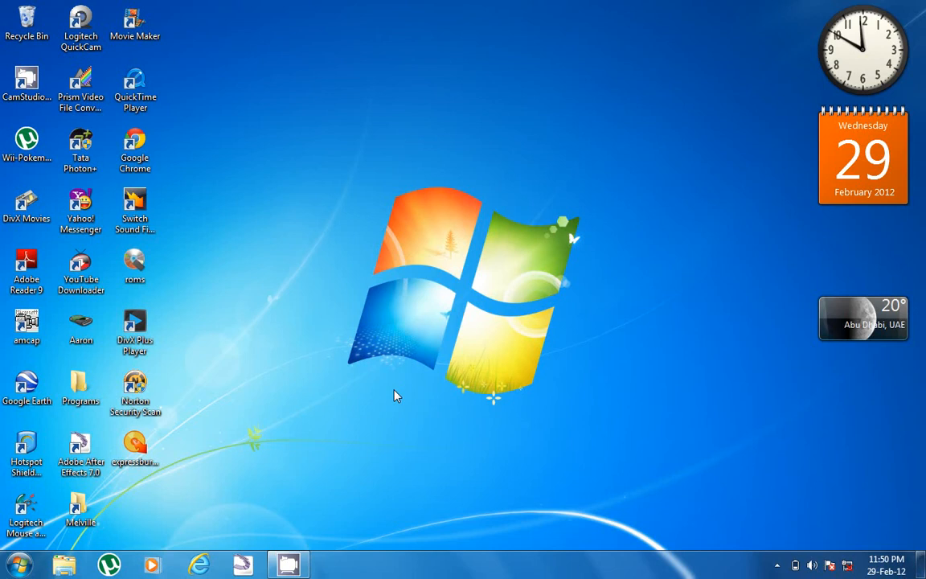
{"action": "mouse_move", "coordinate": [199, 564]}
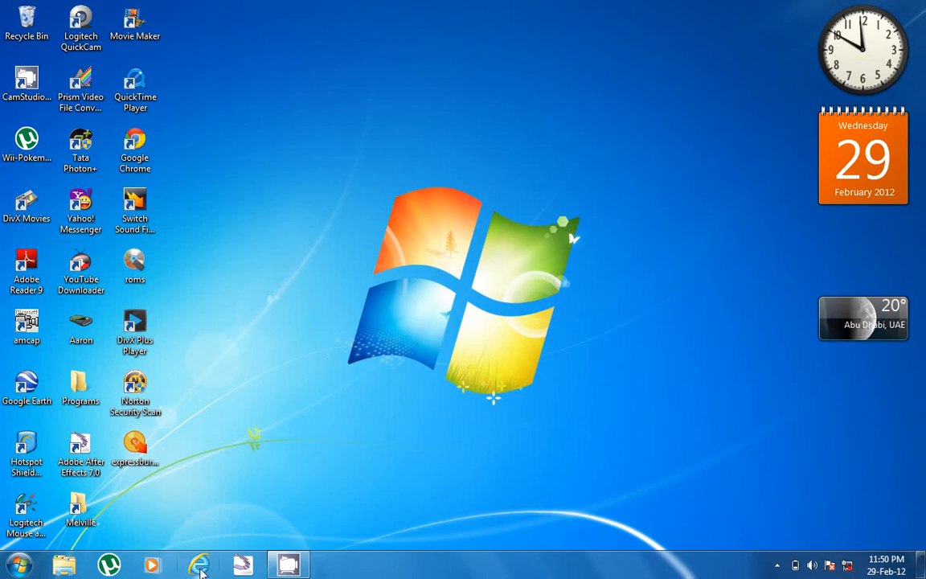
Search Google in Internet Explorer for "dolphin emuator" to reach the Dolphin results page.
{"action": "left_click", "coordinate": [199, 564]}
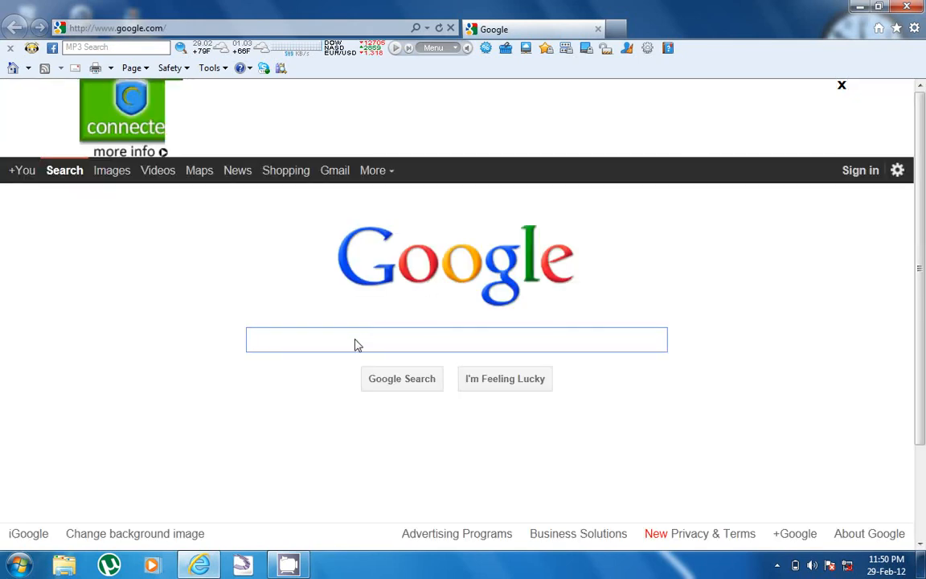
{"action": "type", "text": "dolp"}
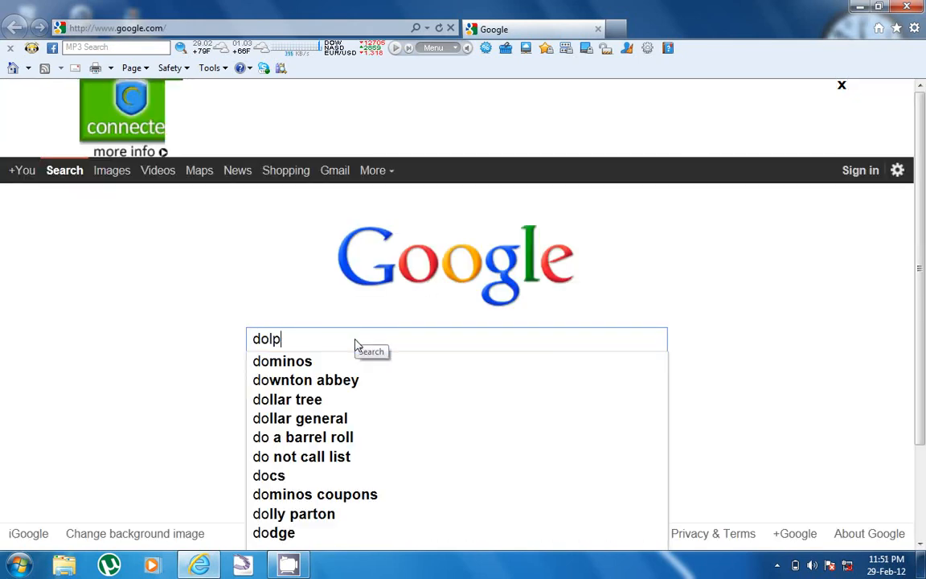
{"action": "type", "text": "hin"}
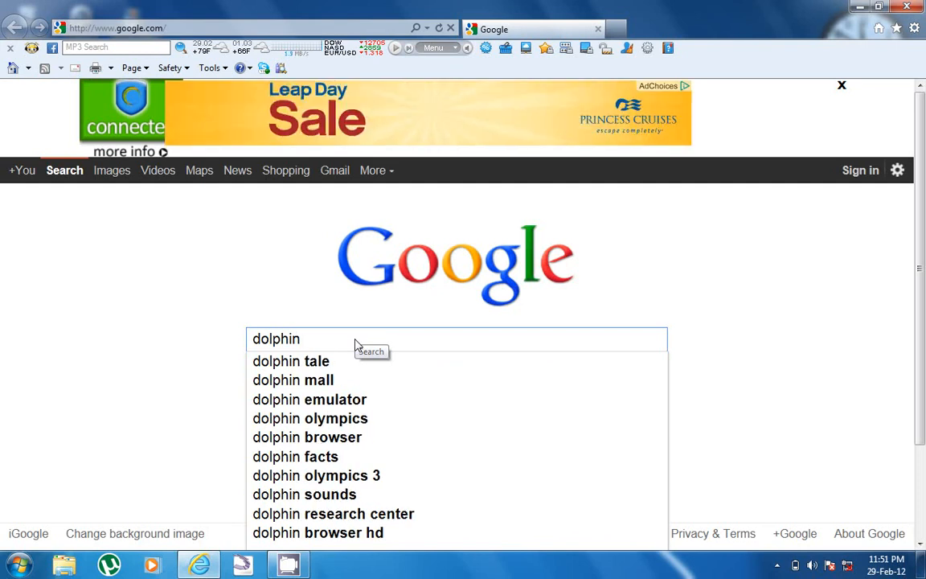
{"action": "type", "text": "emuati"}
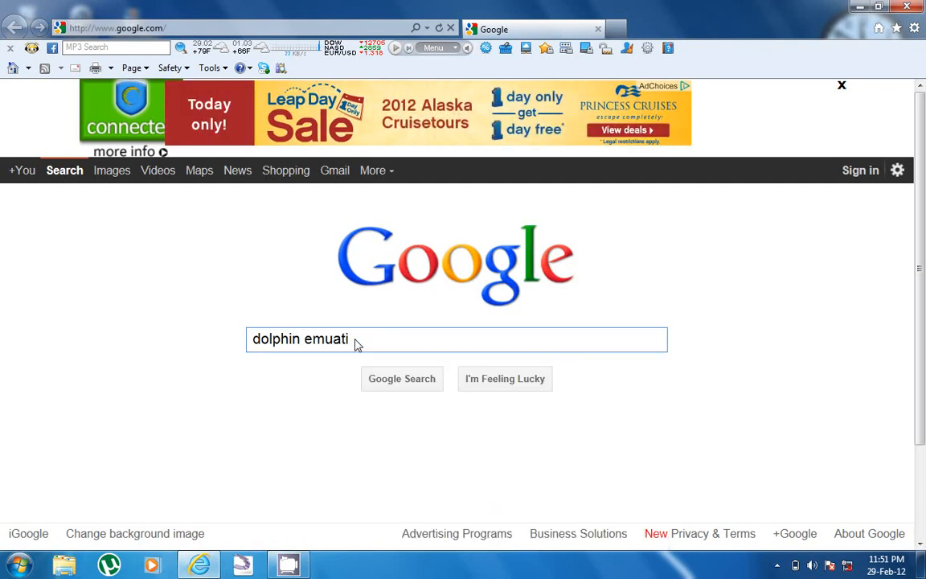
{"action": "type", "text": "or"}
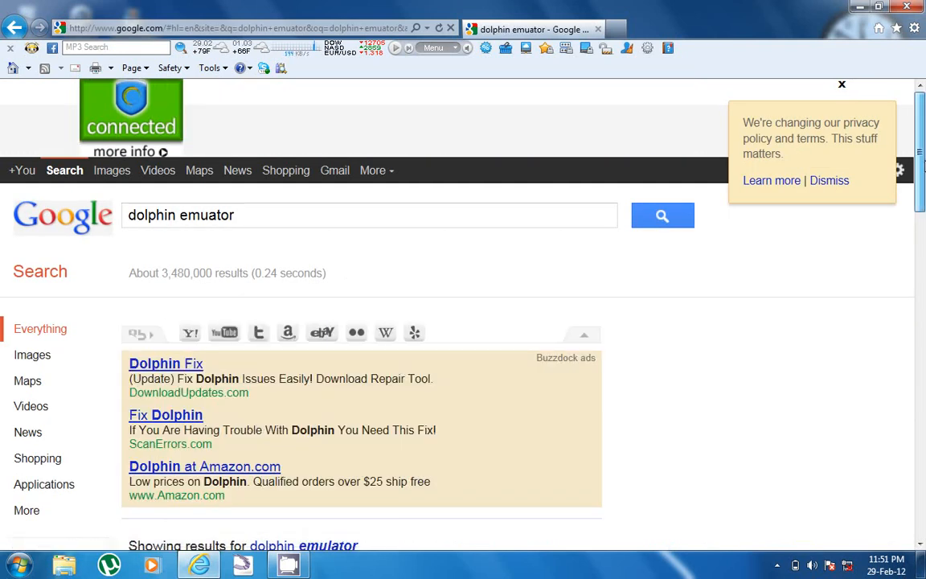
{"action": "scroll", "scroll_direction": "down", "scroll_amount": 3}
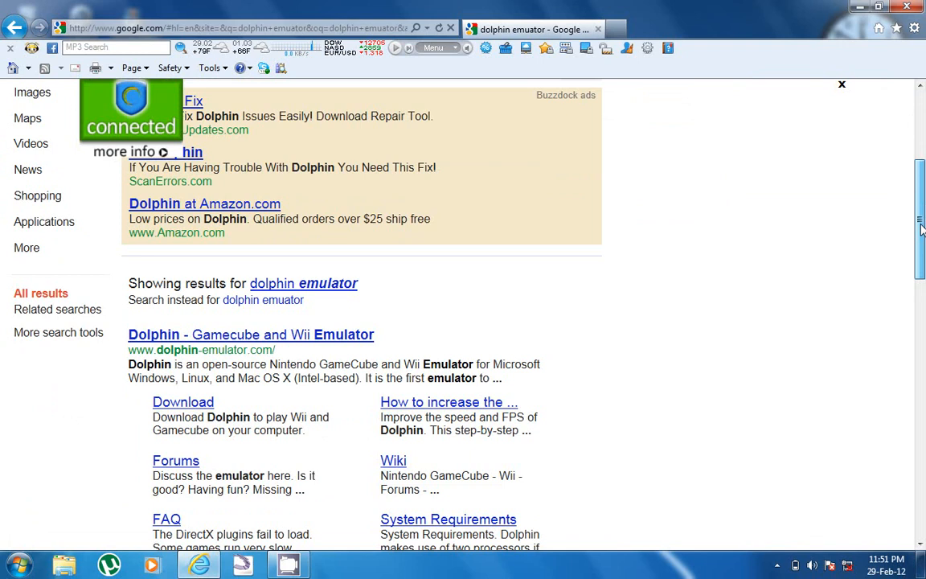
{"action": "scroll", "scroll_direction": "down", "scroll_amount": 3}
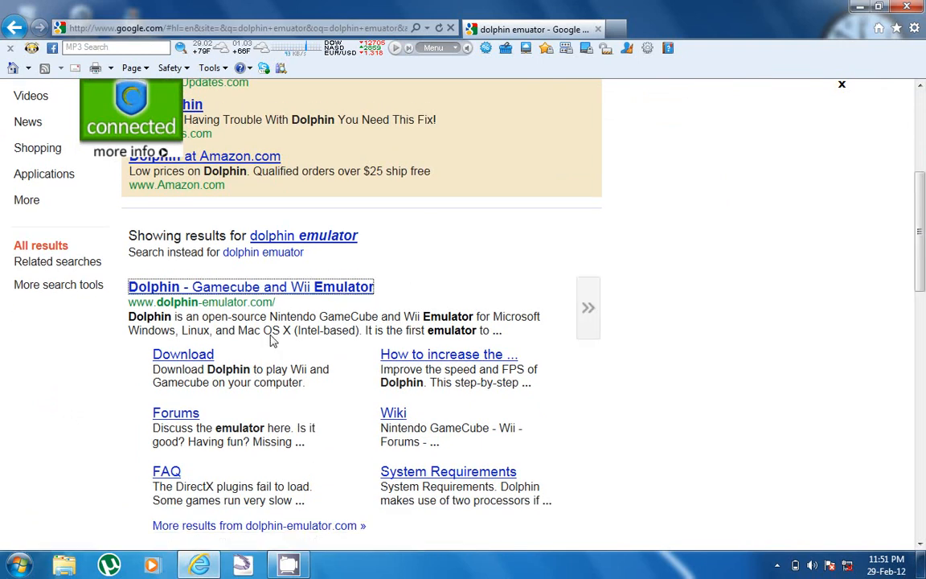
{"action": "left_click", "coordinate": [251, 286]}
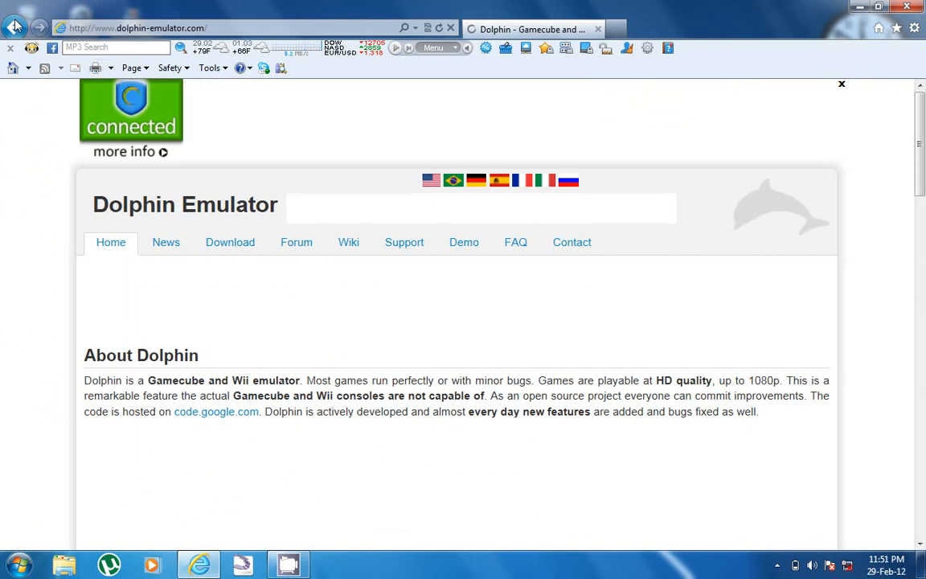
{"action": "left_click", "coordinate": [15, 27]}
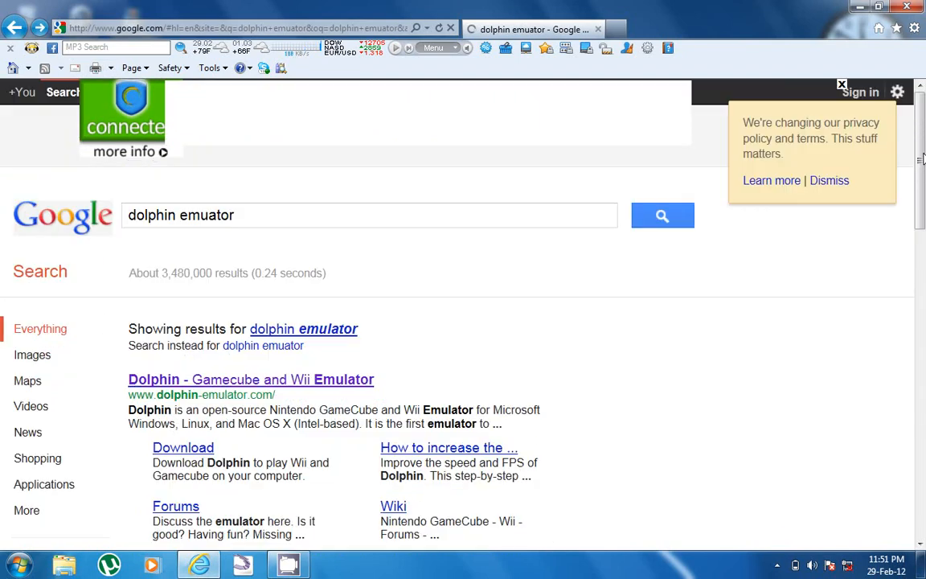
{"action": "scroll", "scroll_direction": "down", "scroll_amount": 3}
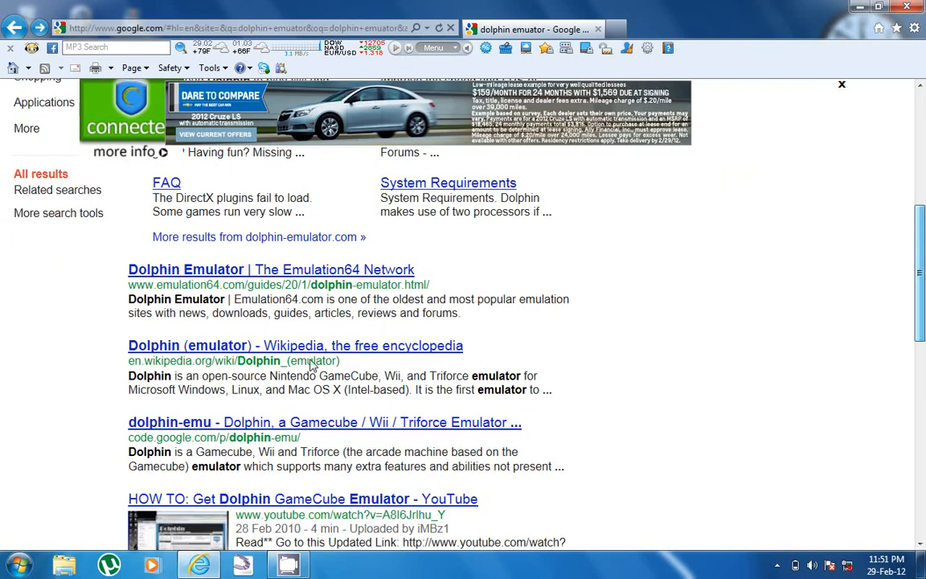
{"action": "scroll", "scroll_direction": "up", "scroll_amount": 3}
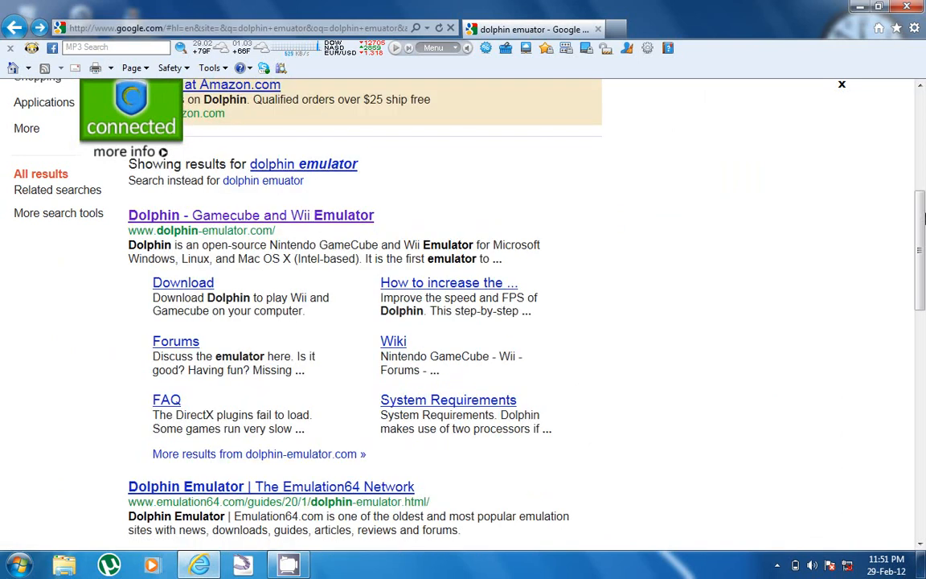
{"action": "scroll", "scroll_direction": "down", "scroll_amount": 3}
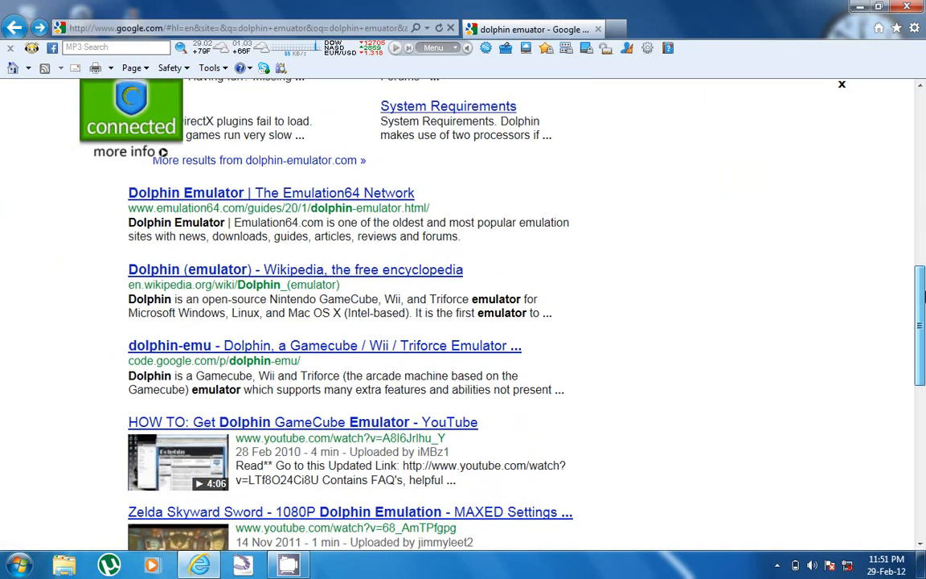
{"action": "scroll", "scroll_direction": "down", "scroll_amount": 3}
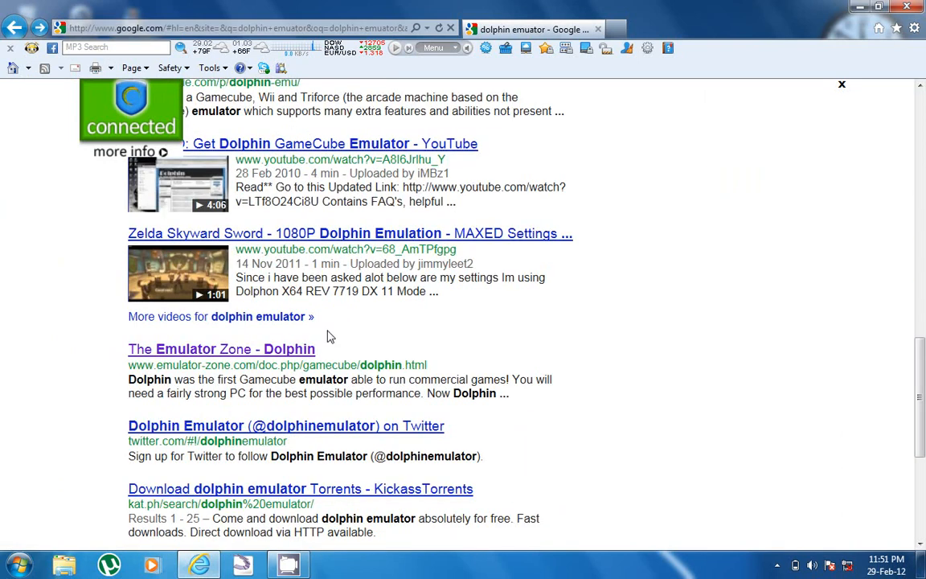
{"action": "mouse_move", "coordinate": [688, 318]}
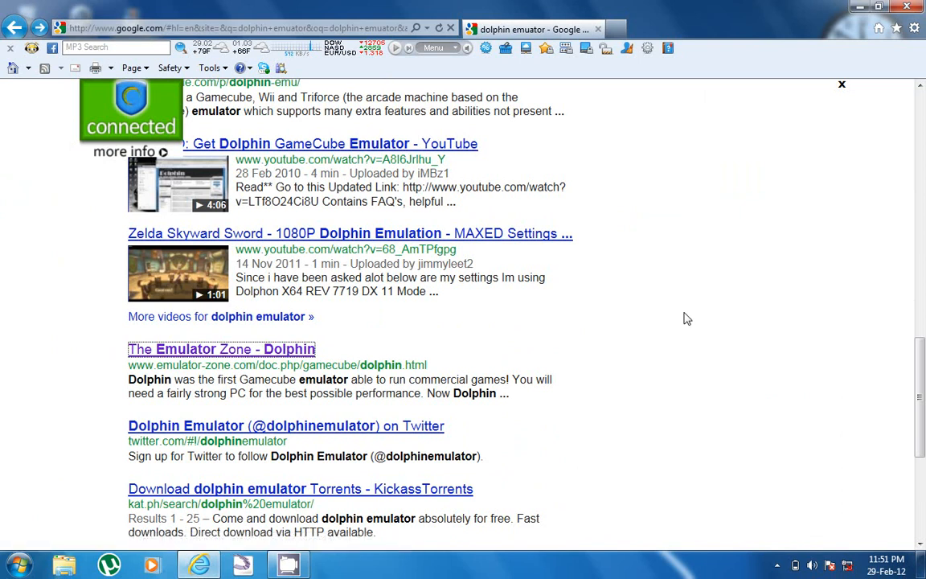
Bring up Emulator Zone's Dolphin page and scroll to its Download section.
{"action": "left_click", "coordinate": [222, 349]}
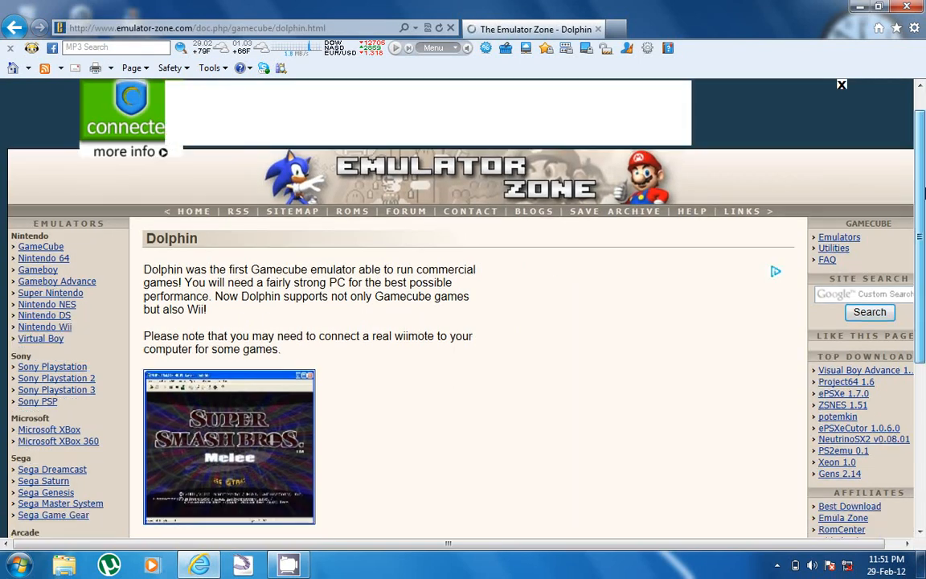
{"action": "scroll", "scroll_direction": "down", "scroll_amount": 3}
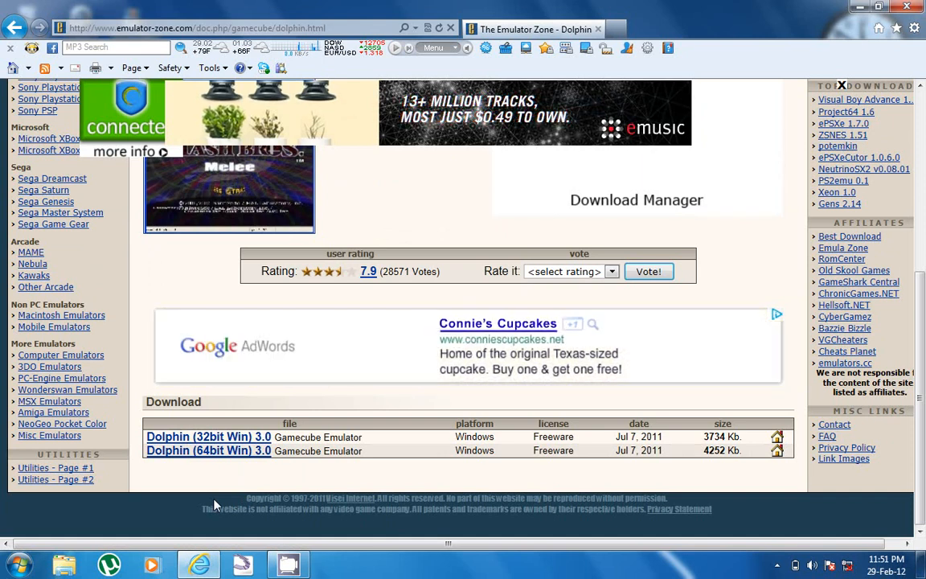
Launch a Command Prompt window by searching cmd from the Start menu.
{"action": "left_click", "coordinate": [12, 565]}
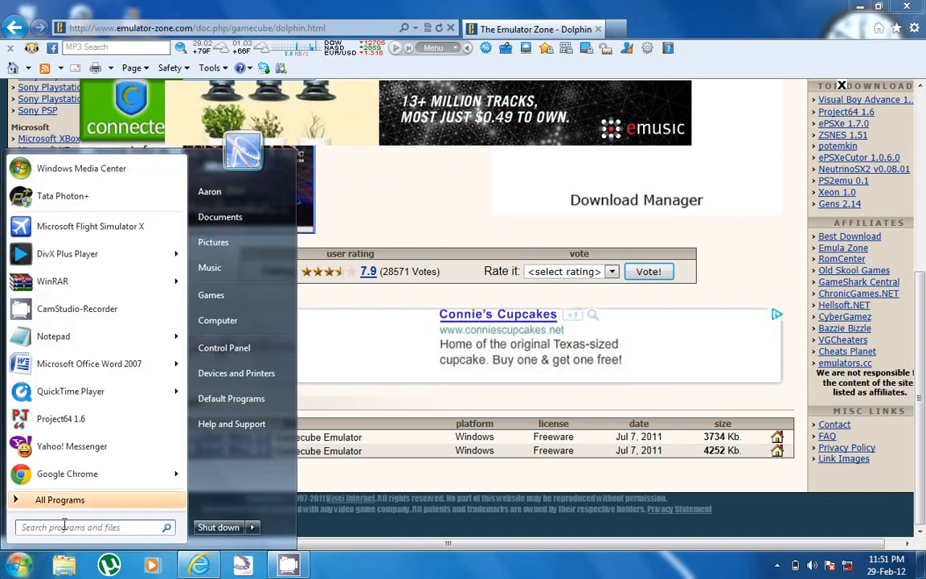
{"action": "type", "text": "c"}
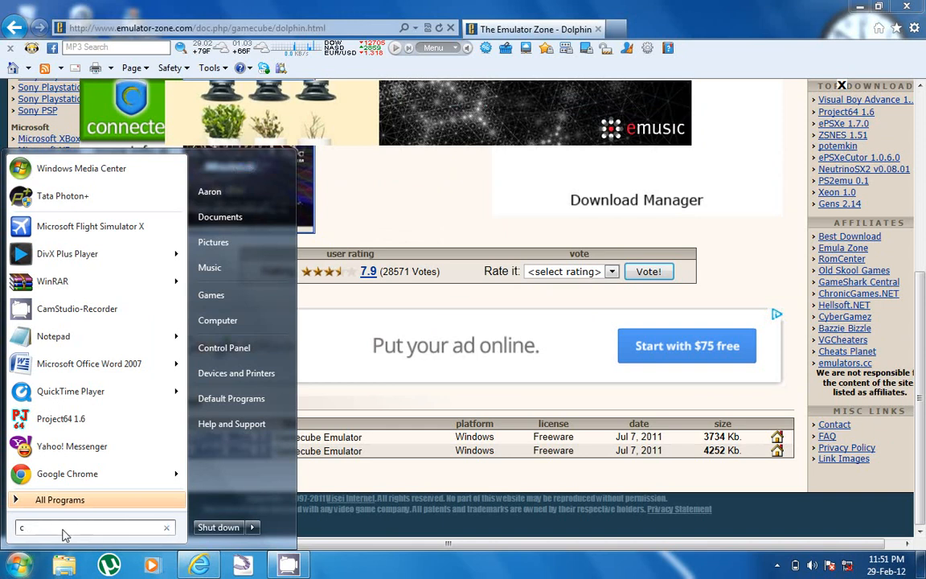
{"action": "type", "text": "md"}
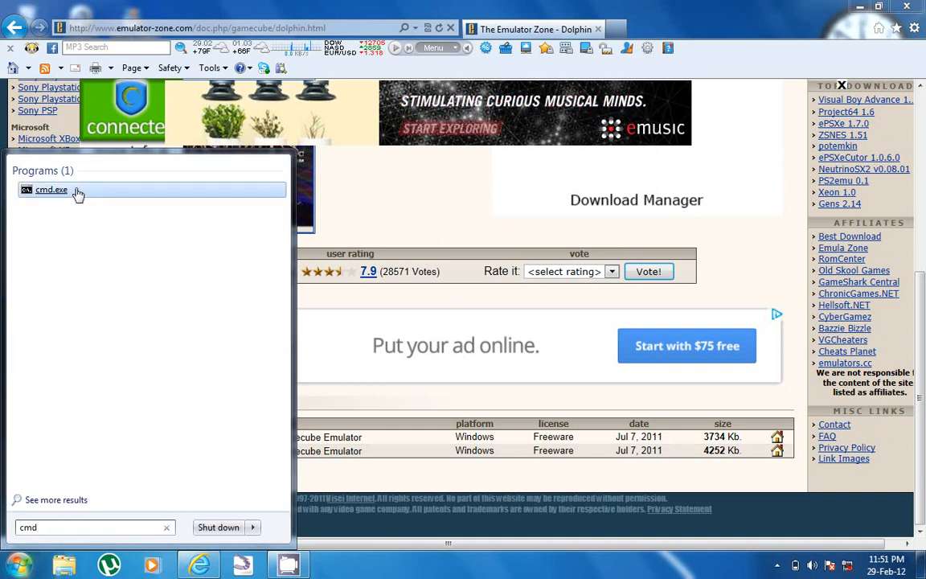
{"action": "left_click", "coordinate": [52, 190]}
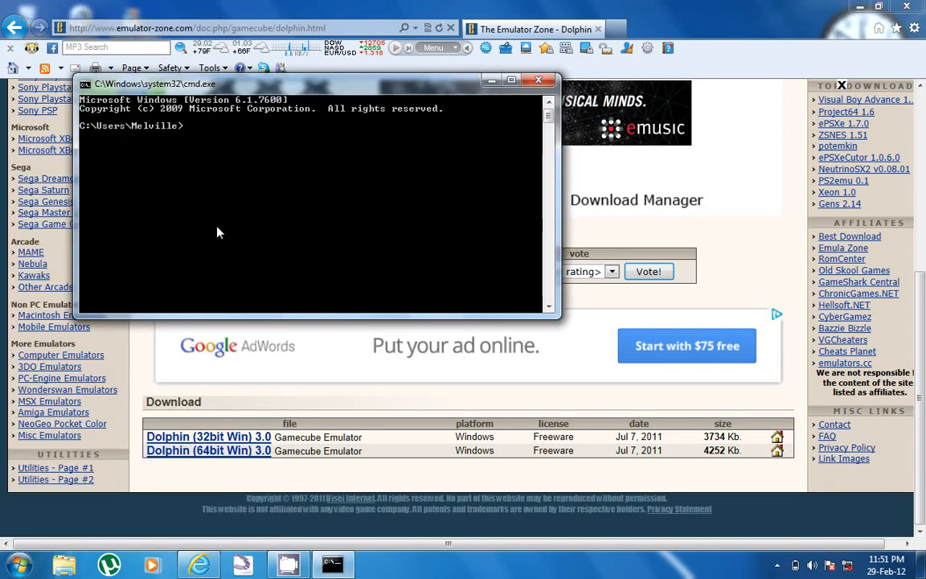
Run dxdiag at the prompt after a mistyped attempt, then reveal the desktop.
{"action": "type", "text": "dxdia"}
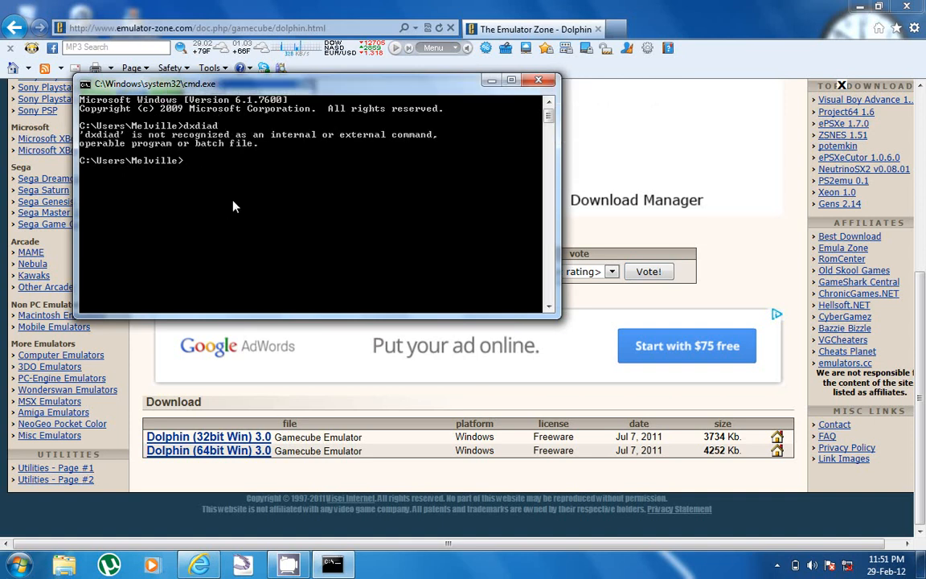
{"action": "type", "text": "dxdia"}
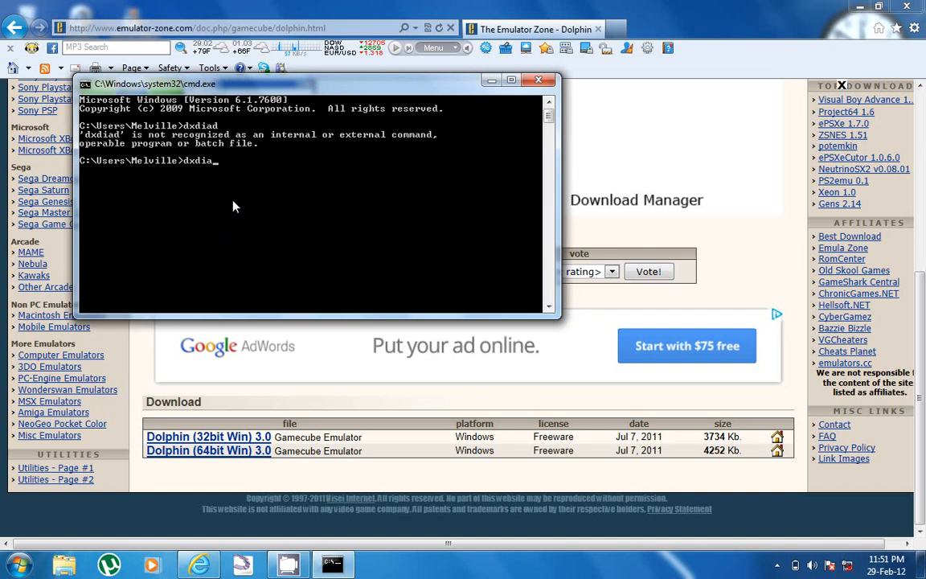
{"action": "key", "text": "Return"}
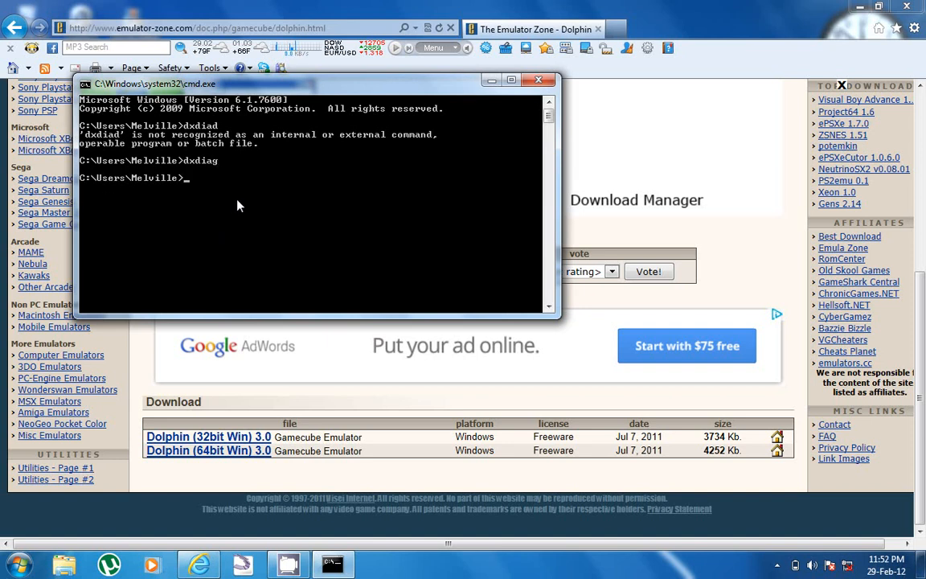
{"action": "mouse_move", "coordinate": [217, 224]}
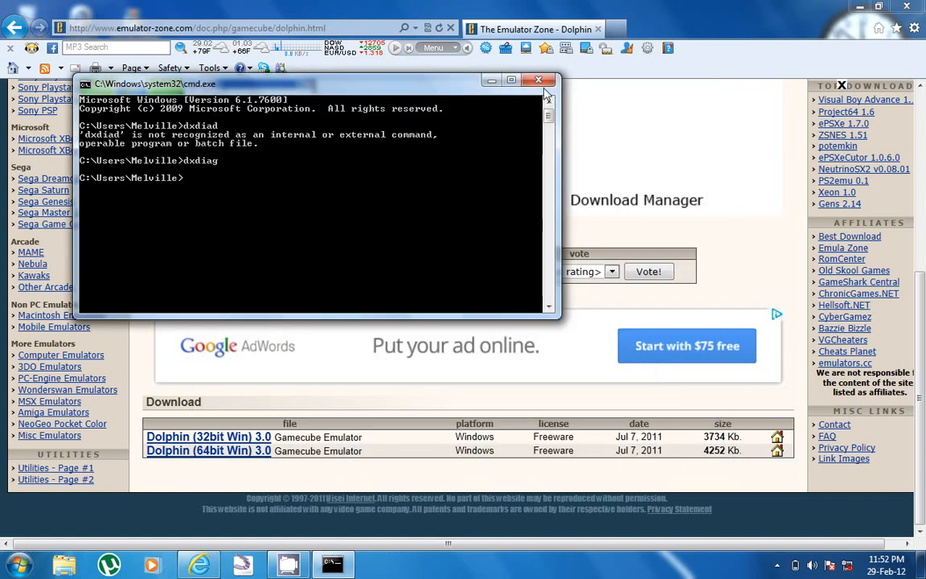
{"action": "left_click", "coordinate": [538, 80]}
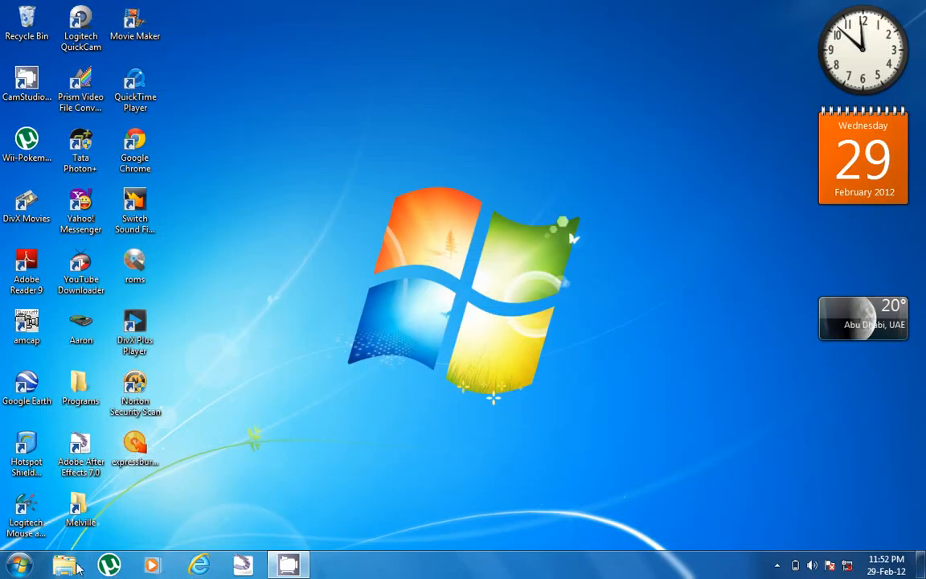
Launch Dolphin.exe from the dolphin-3.0-win32 folder inside Downloads.
{"action": "left_click", "coordinate": [66, 562]}
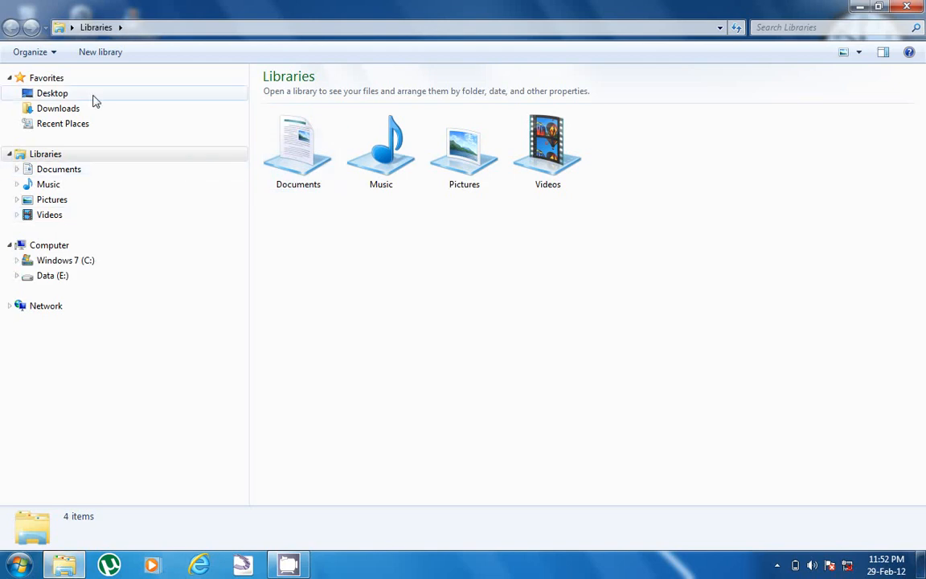
{"action": "left_click", "coordinate": [58, 108]}
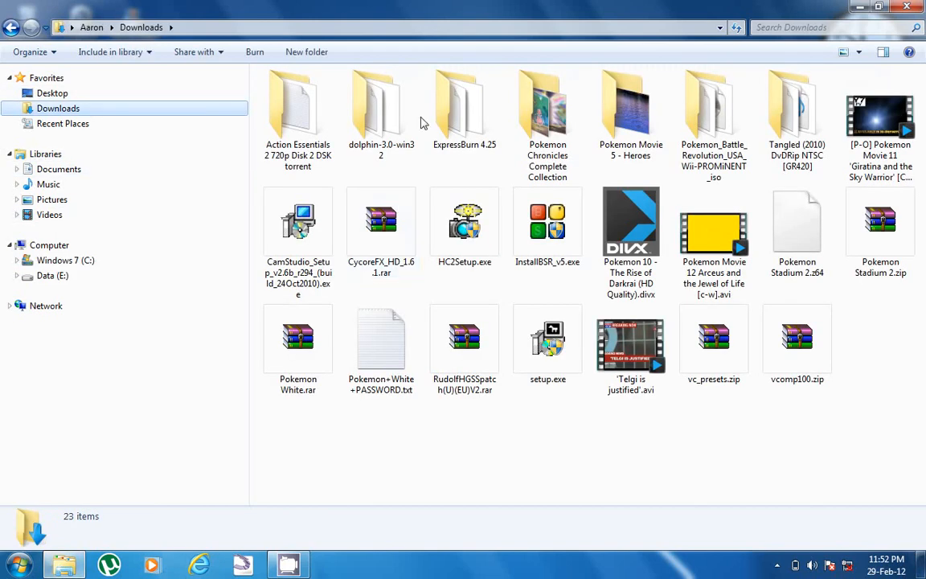
{"action": "left_click", "coordinate": [381, 112]}
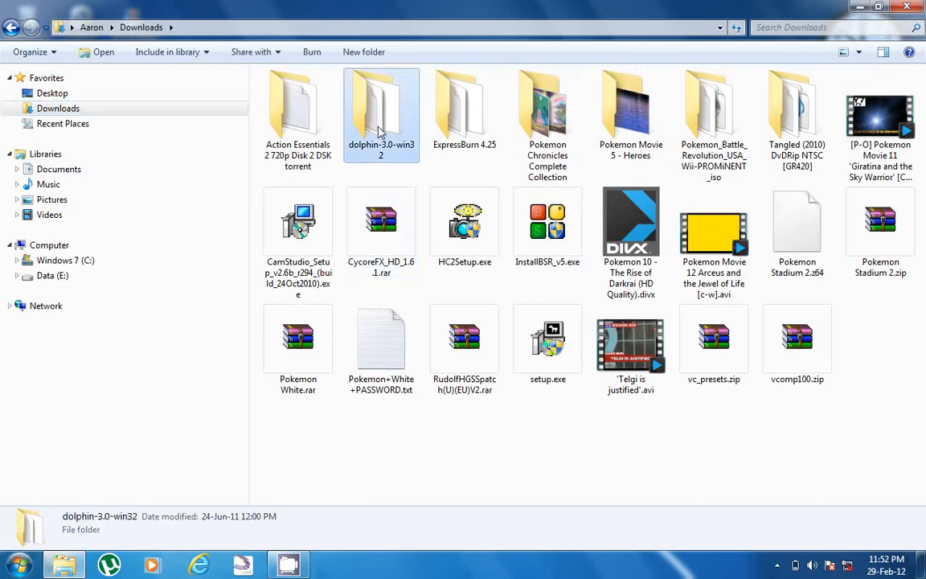
{"action": "double_click", "coordinate": [381, 109]}
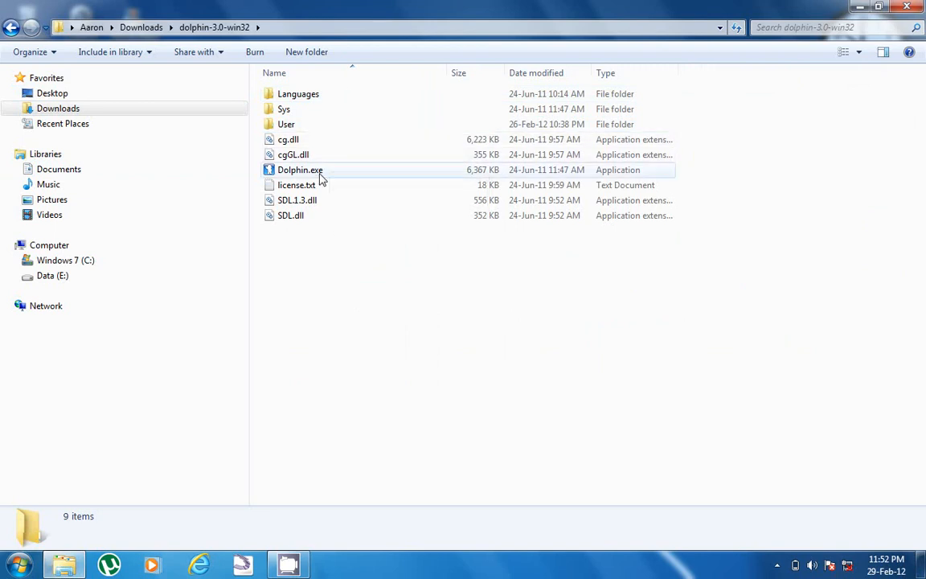
{"action": "mouse_move", "coordinate": [291, 176]}
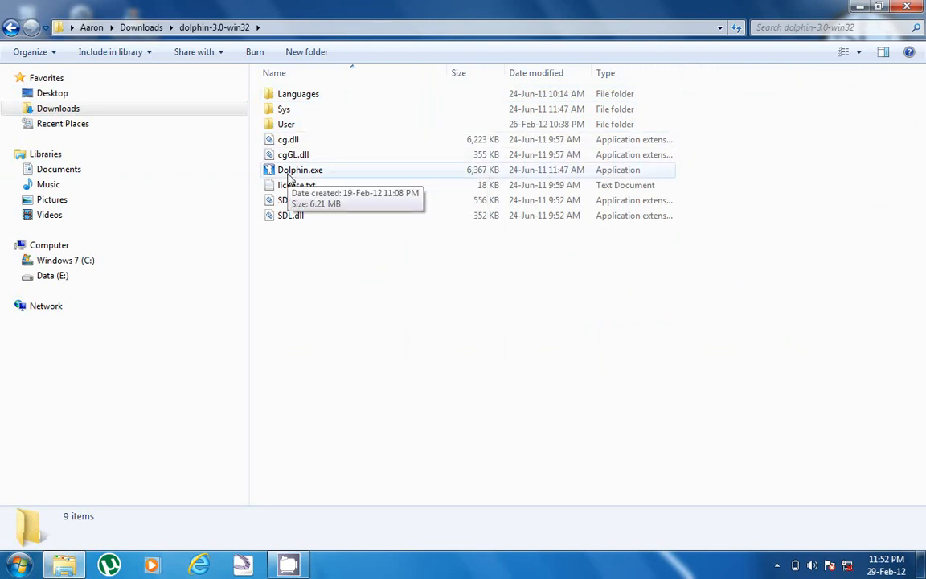
{"action": "double_click", "coordinate": [299, 170]}
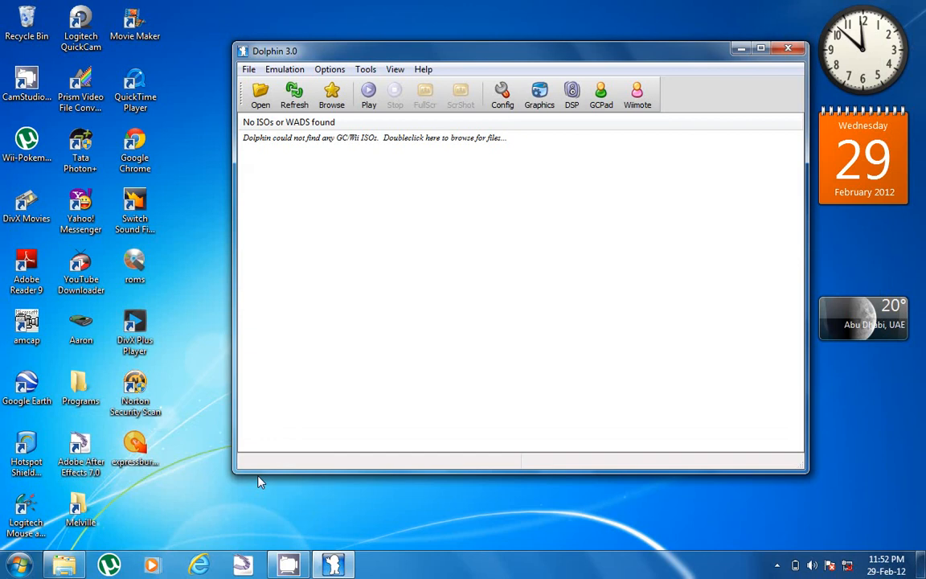
{"action": "mouse_move", "coordinate": [84, 541]}
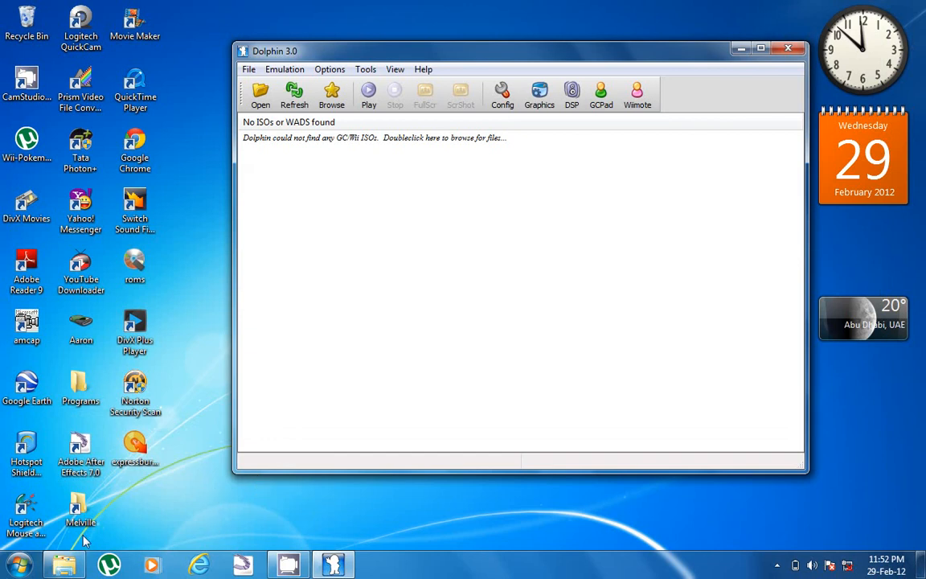
{"action": "mouse_move", "coordinate": [434, 183]}
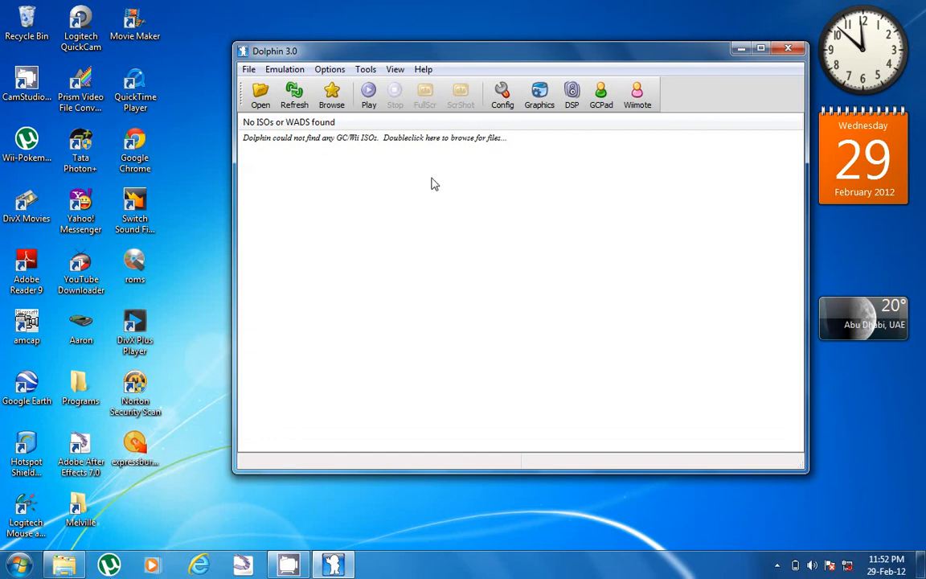
{"action": "mouse_move", "coordinate": [274, 119]}
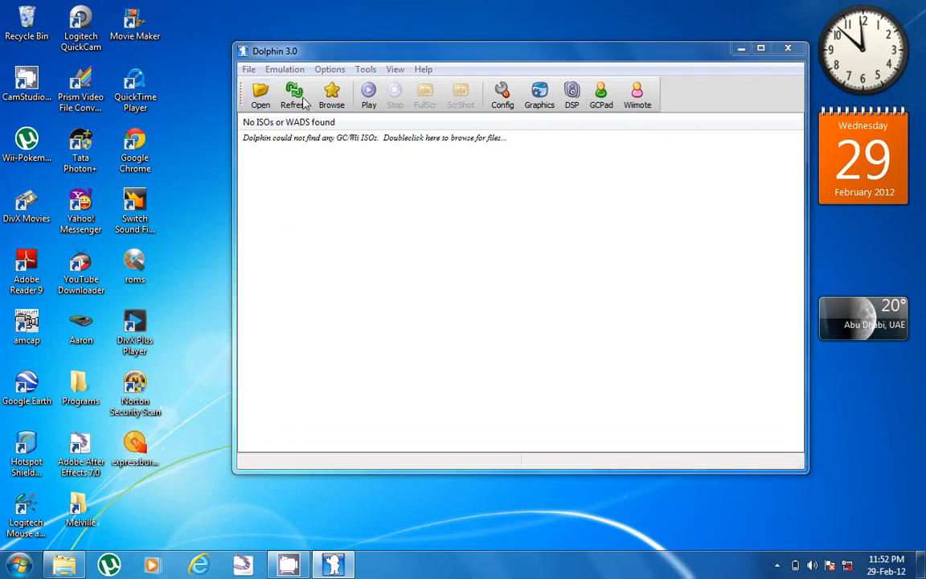
Boot p-pbr.iso to its wrist-strap reminder screen, then close the game window.
{"action": "left_click", "coordinate": [260, 95]}
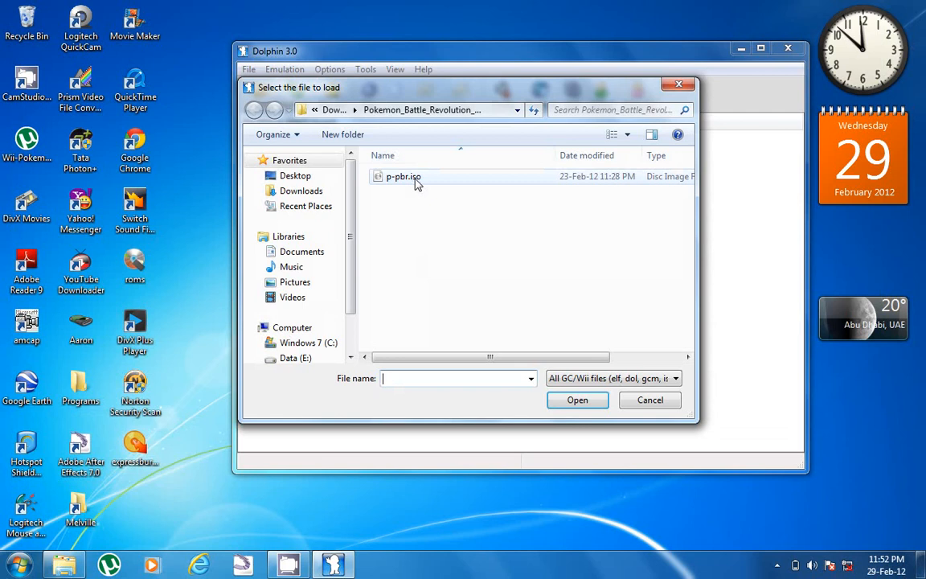
{"action": "double_click", "coordinate": [402, 175]}
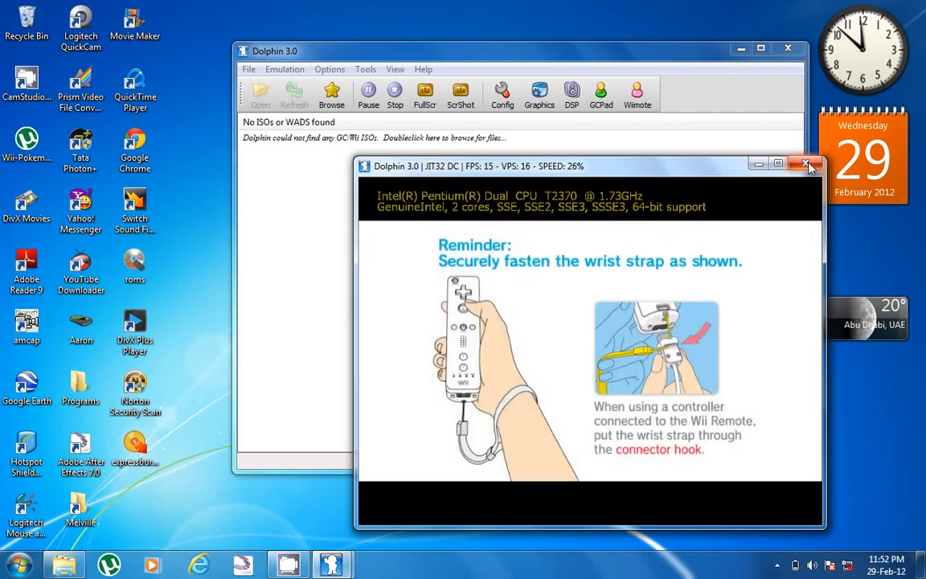
{"action": "left_click", "coordinate": [807, 164]}
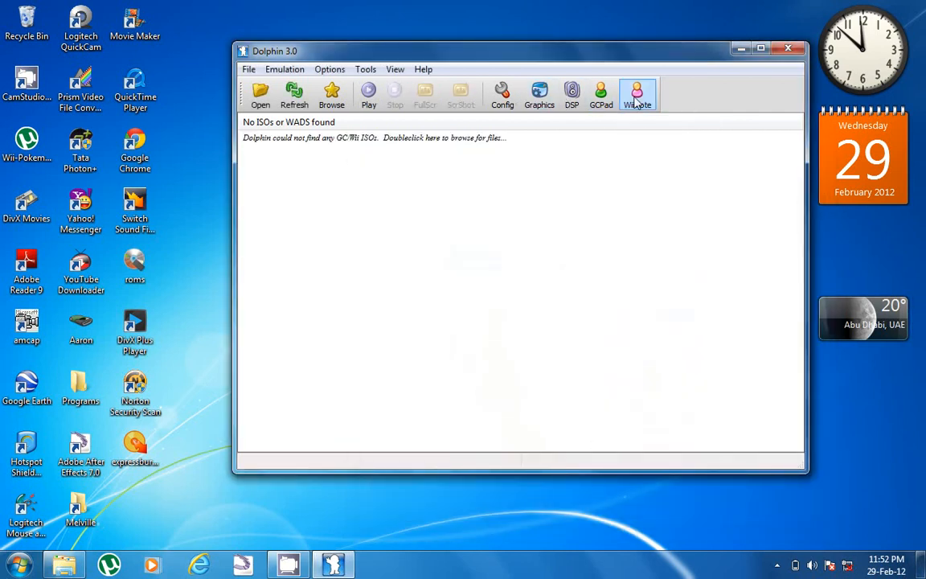
{"action": "mouse_move", "coordinate": [636, 95]}
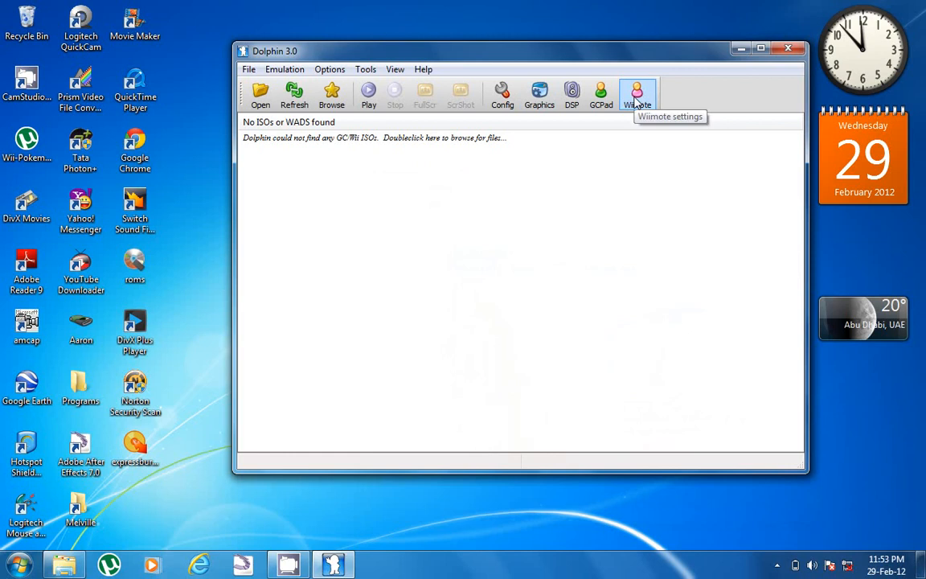
{"action": "left_click", "coordinate": [637, 92]}
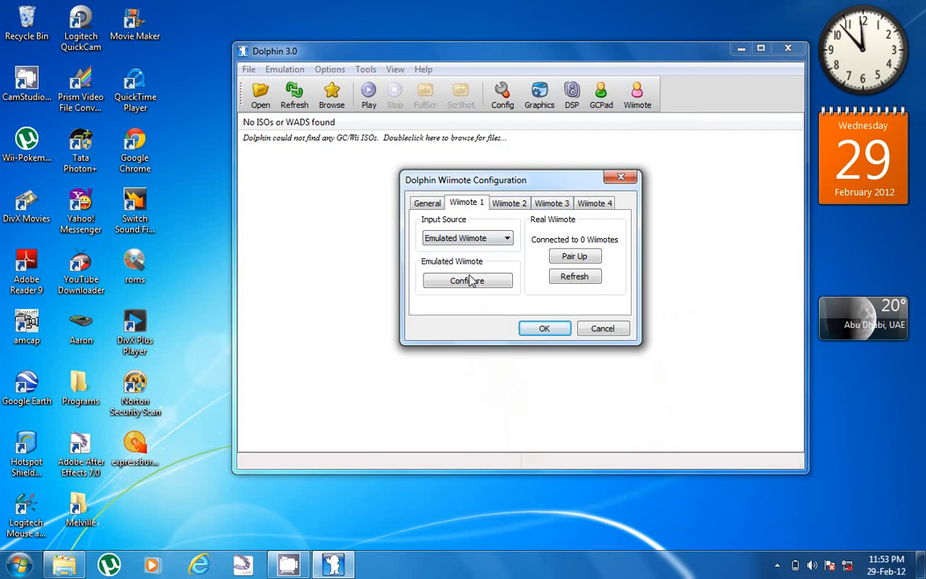
{"action": "left_click", "coordinate": [466, 280]}
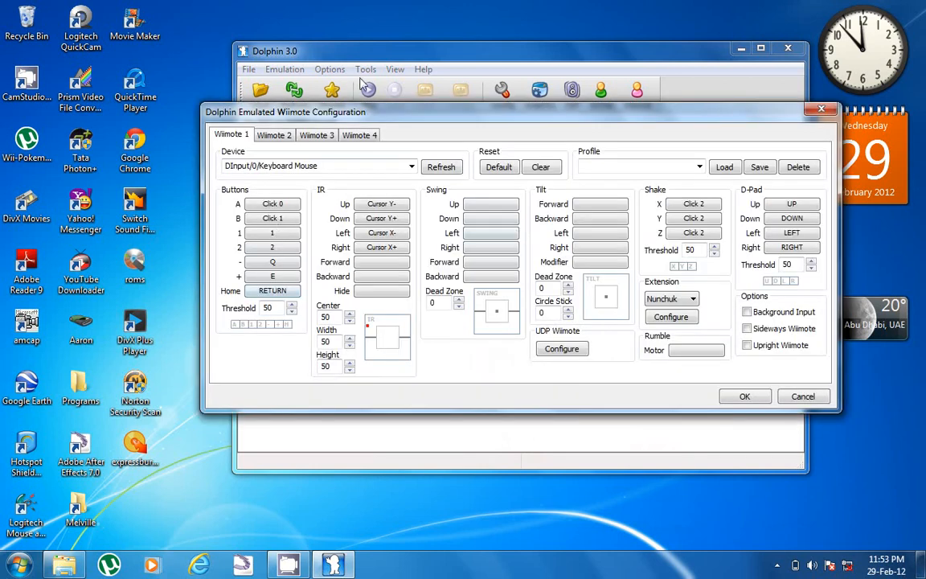
{"action": "mouse_move", "coordinate": [681, 441]}
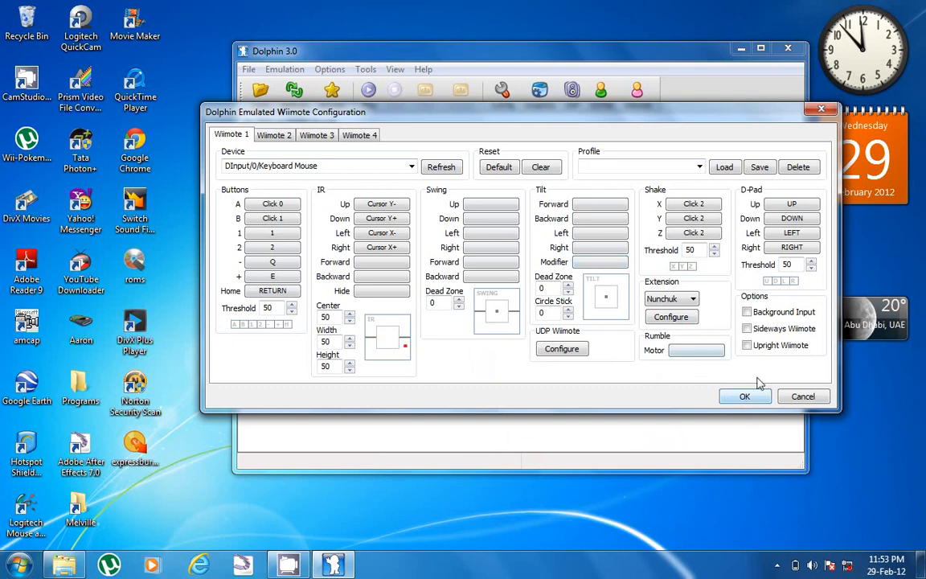
{"action": "mouse_move", "coordinate": [745, 396]}
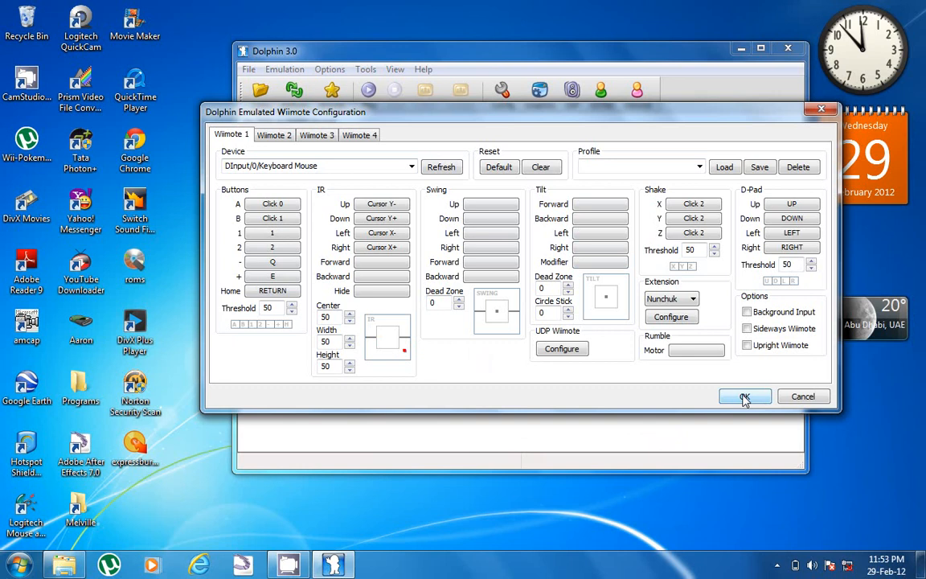
{"action": "left_click", "coordinate": [743, 396]}
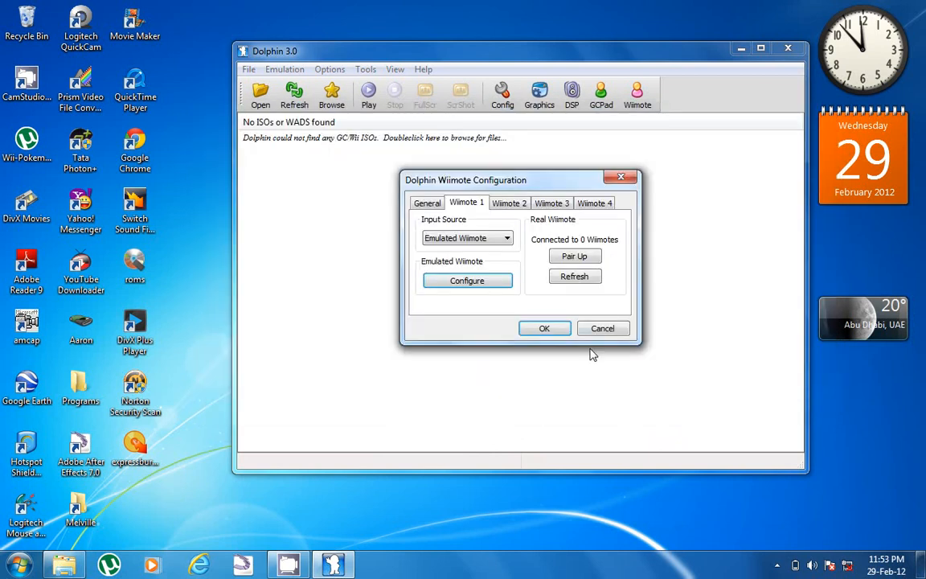
{"action": "left_click", "coordinate": [544, 328]}
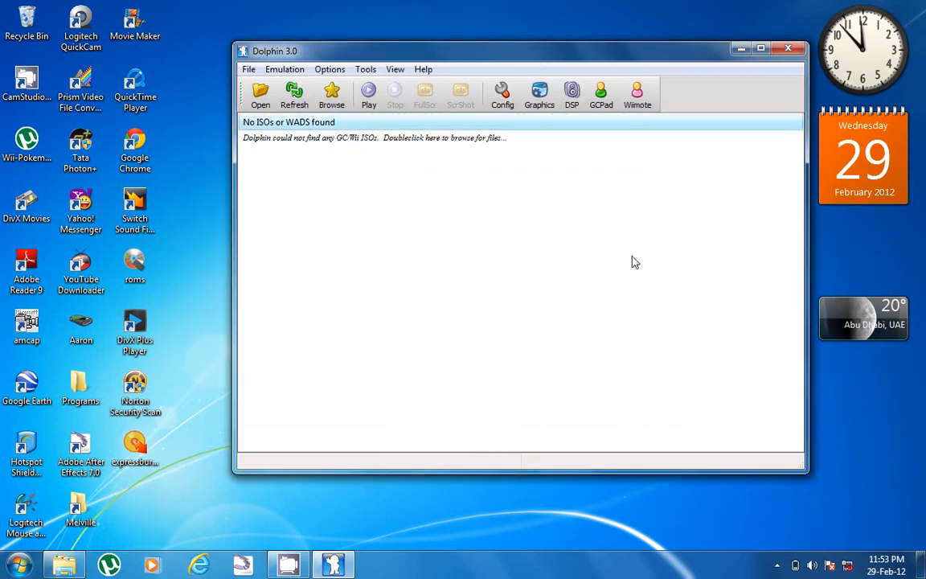
{"action": "mouse_move", "coordinate": [506, 305]}
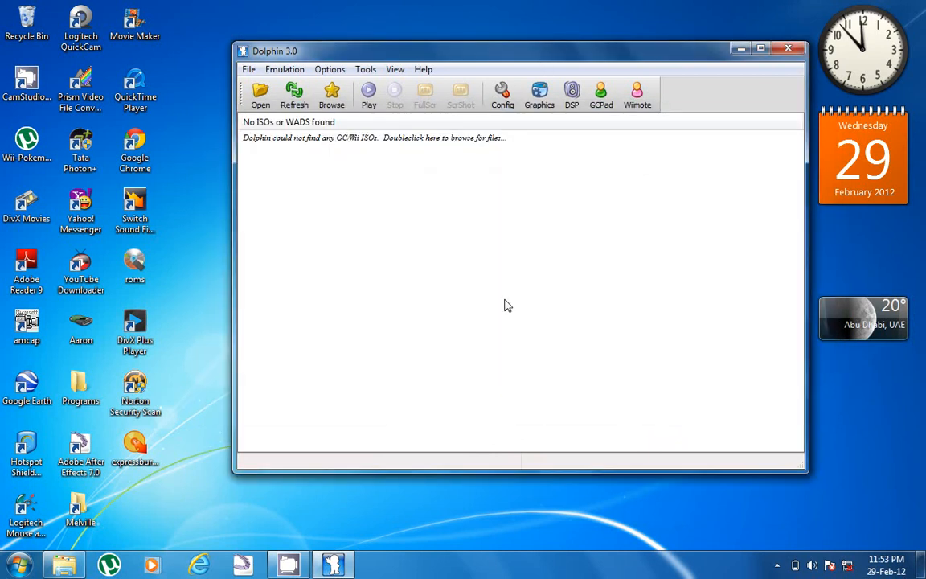
{"action": "mouse_move", "coordinate": [695, 265]}
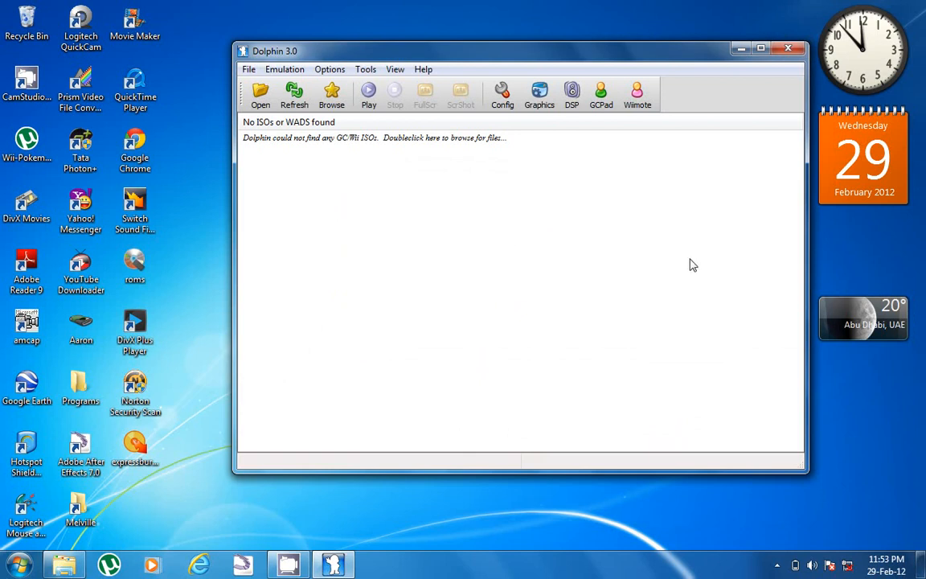